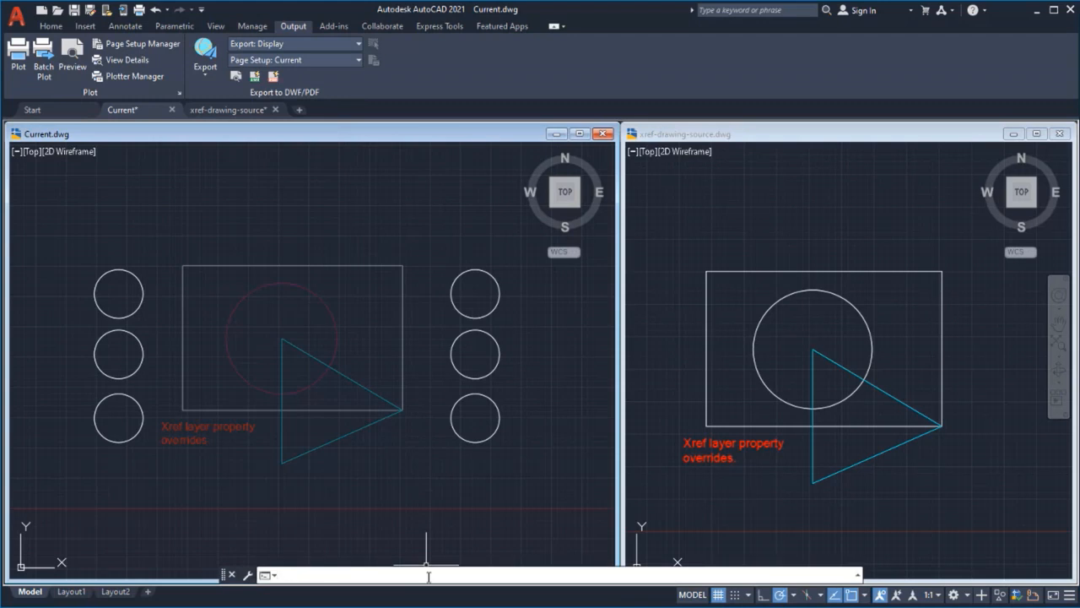
- Open the Layer Properties Manager via the LAYER command to list host and xref layers
text(LAYER)
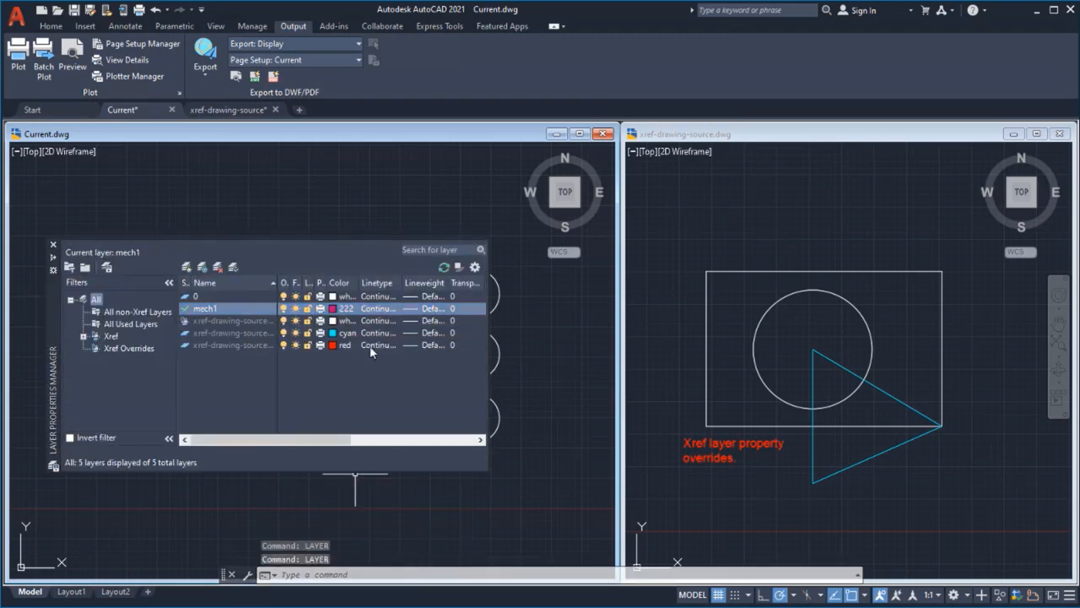
click(206, 307)
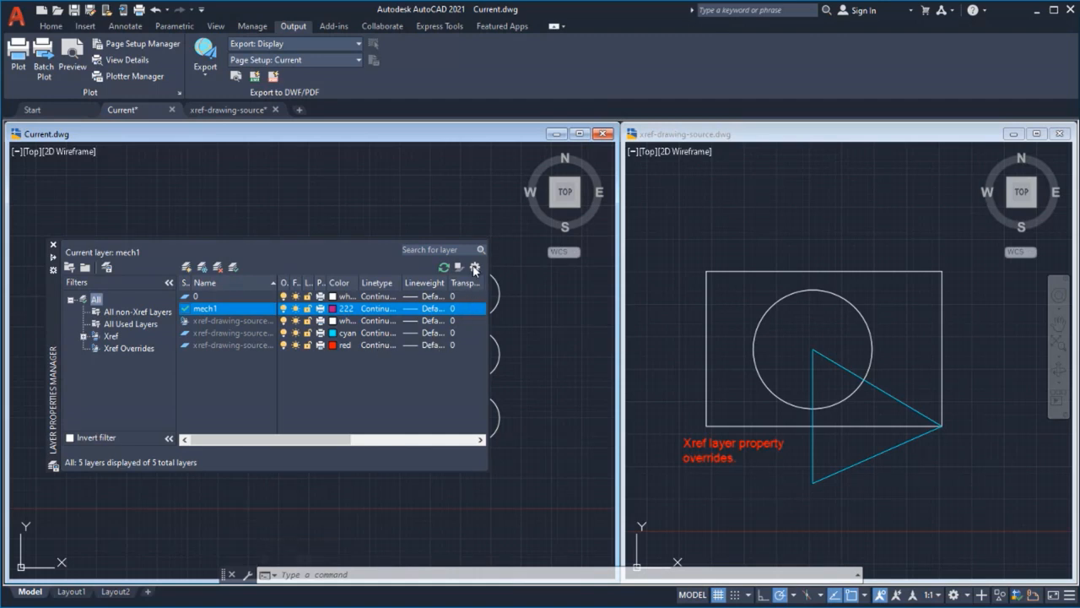
mouse_move(476, 266)
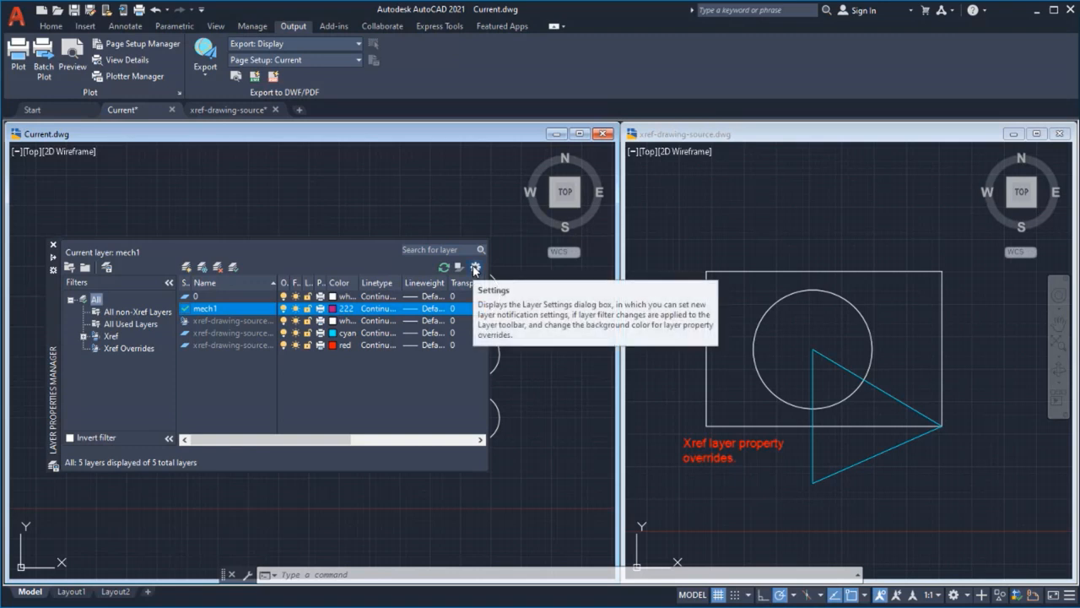
- In Layer Settings keep only Color, Linetype and Lineweight xref overrides on reload and confirm
click(476, 266)
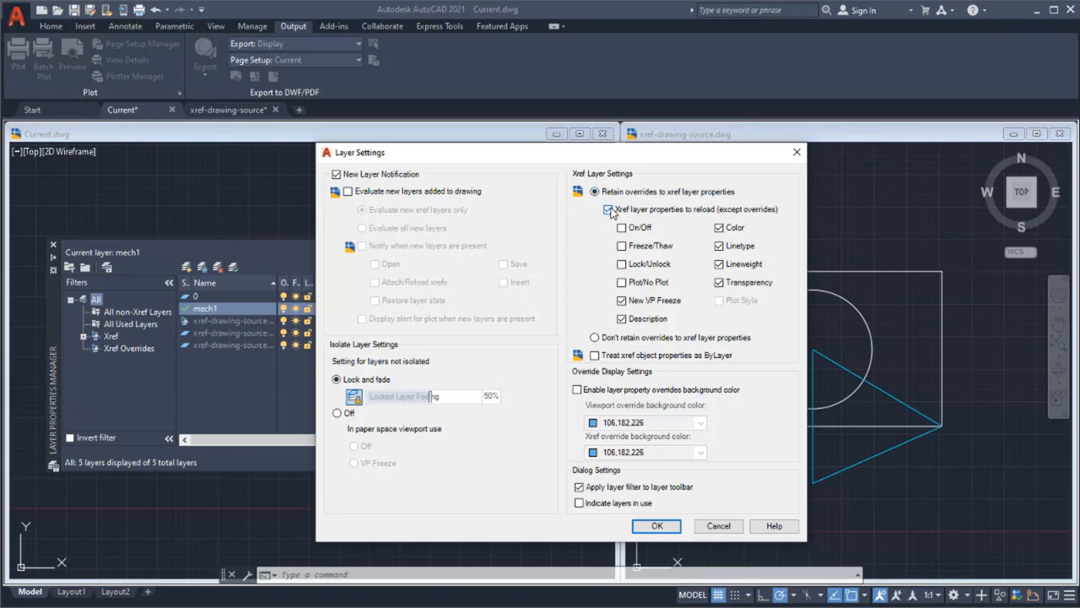
mouse_move(608, 209)
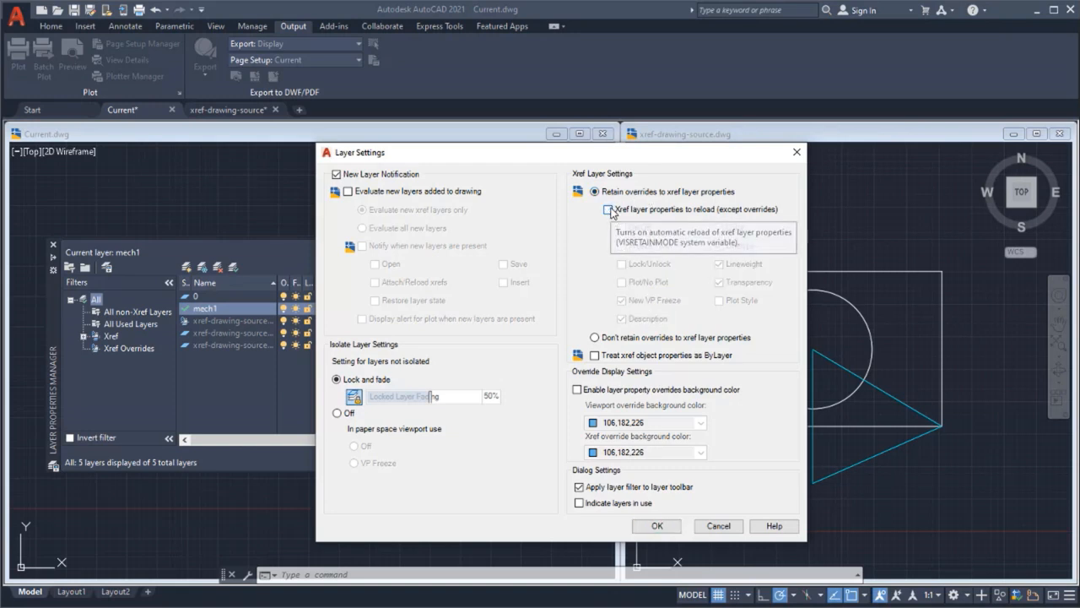
click(608, 209)
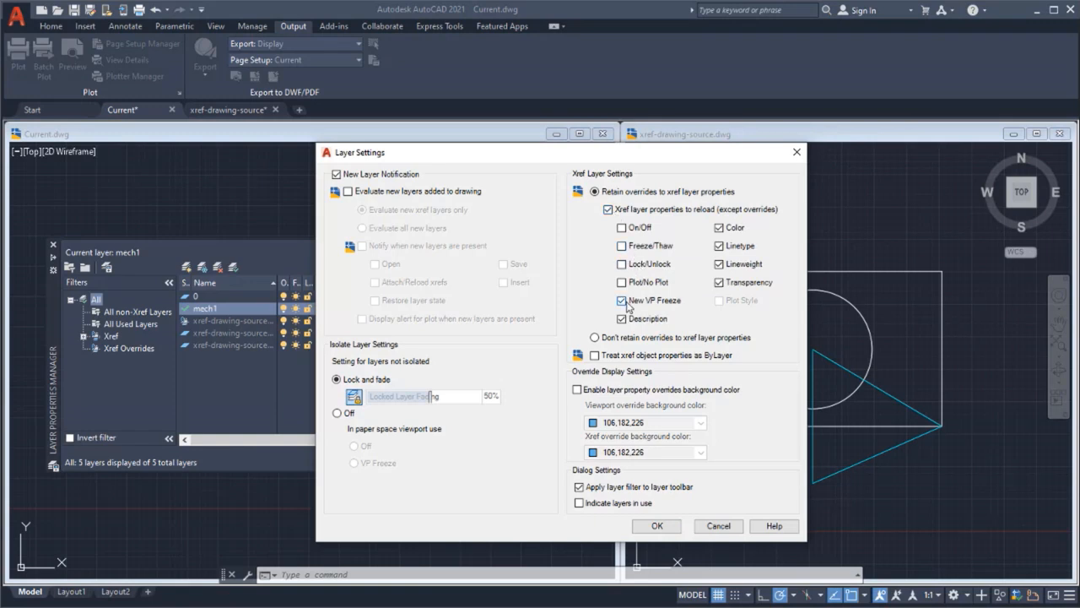
click(622, 300)
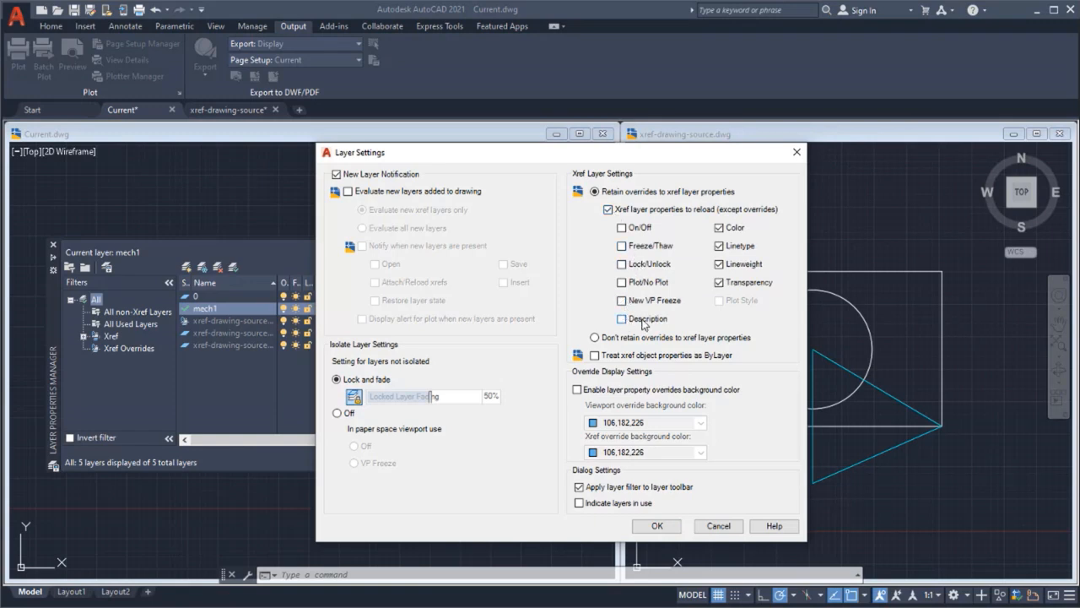
click(719, 283)
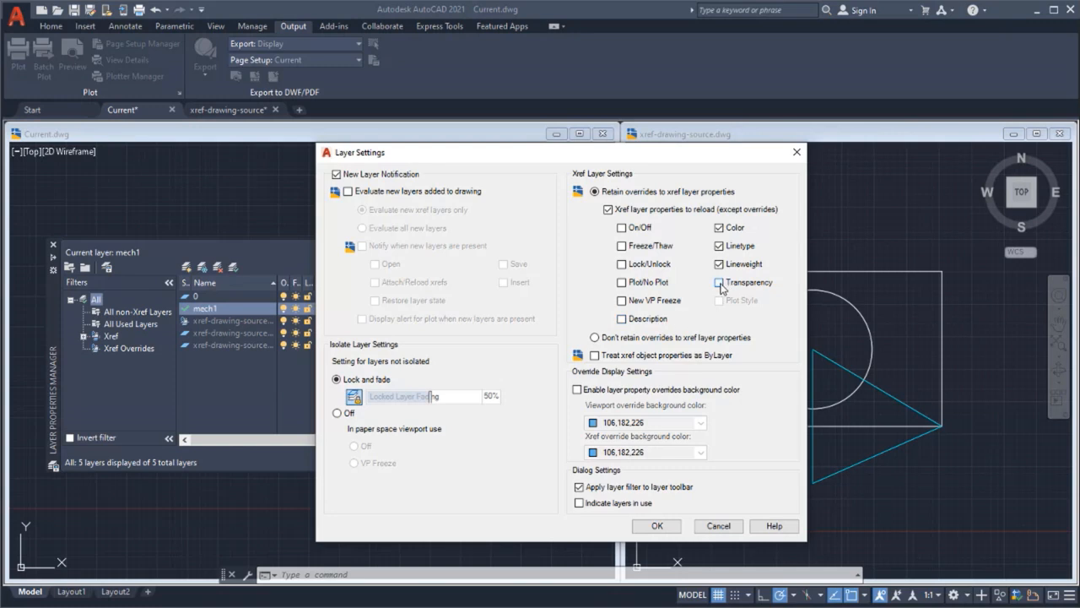
mouse_move(719, 290)
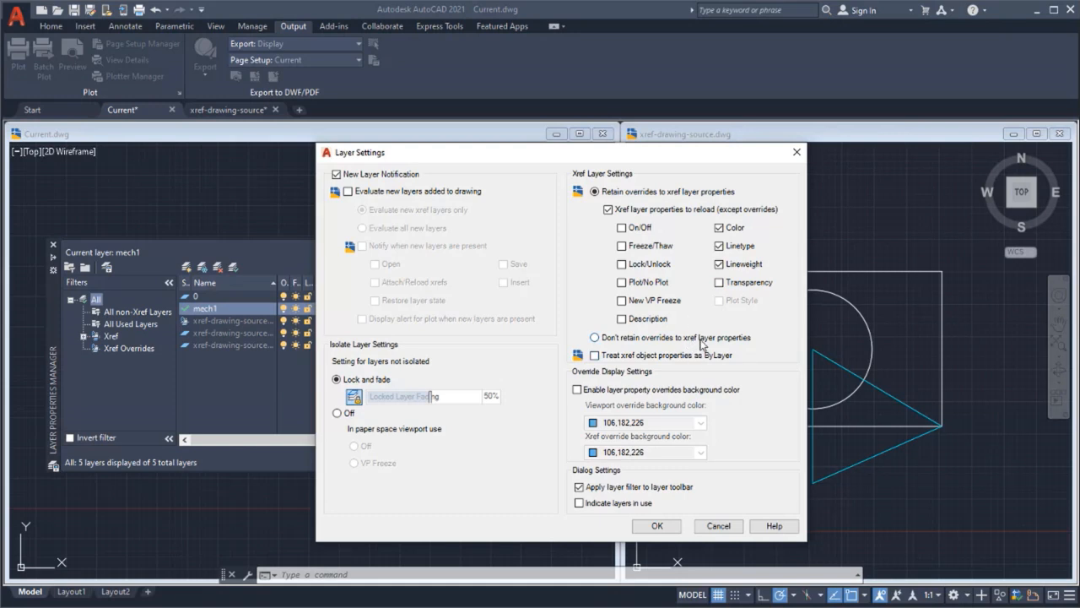
mouse_move(700, 346)
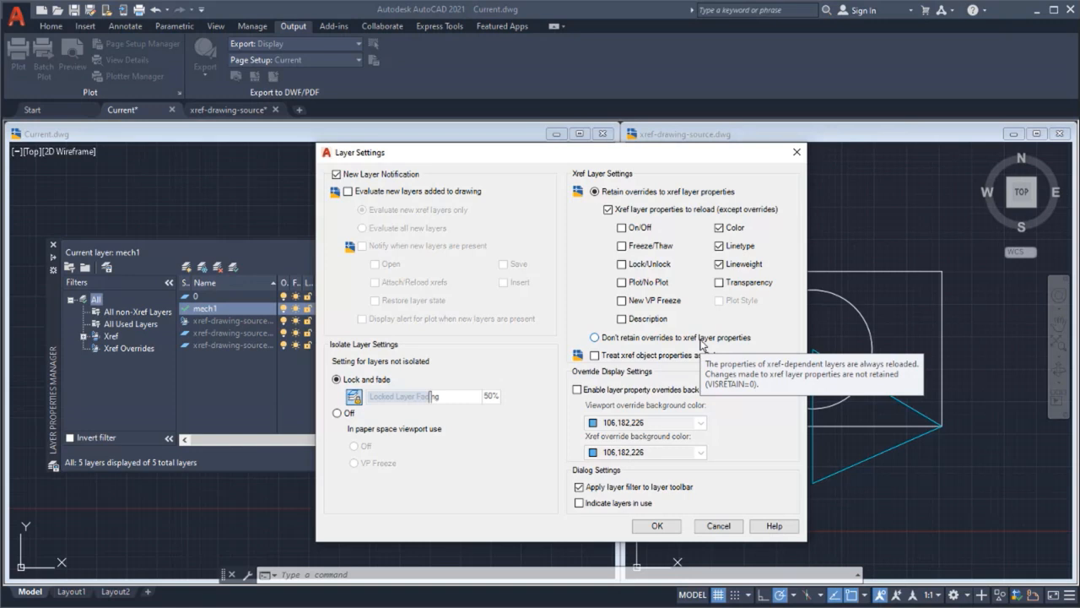
mouse_move(715, 336)
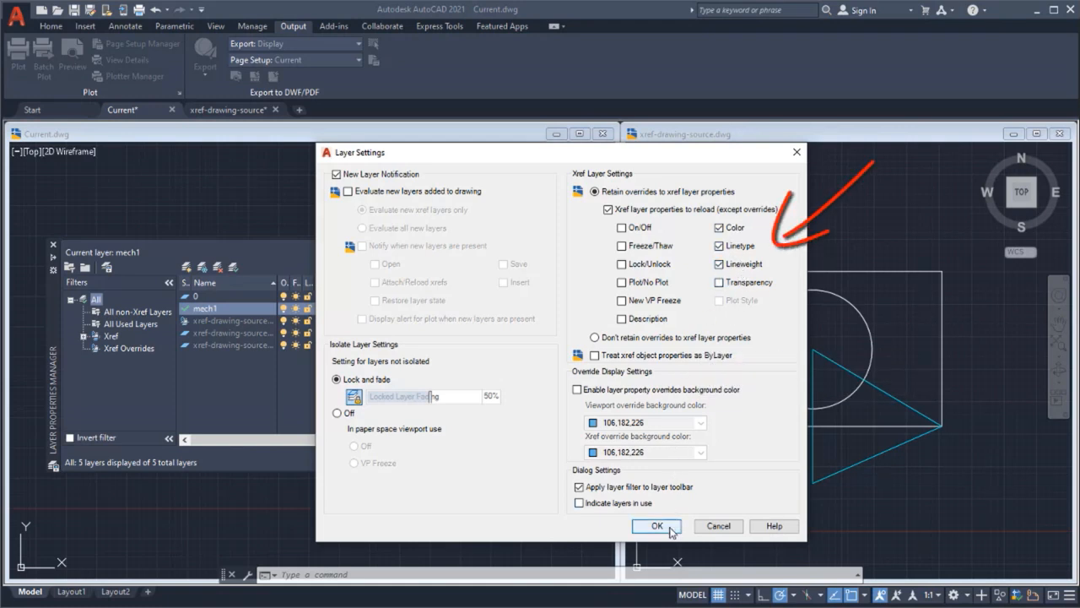
click(657, 527)
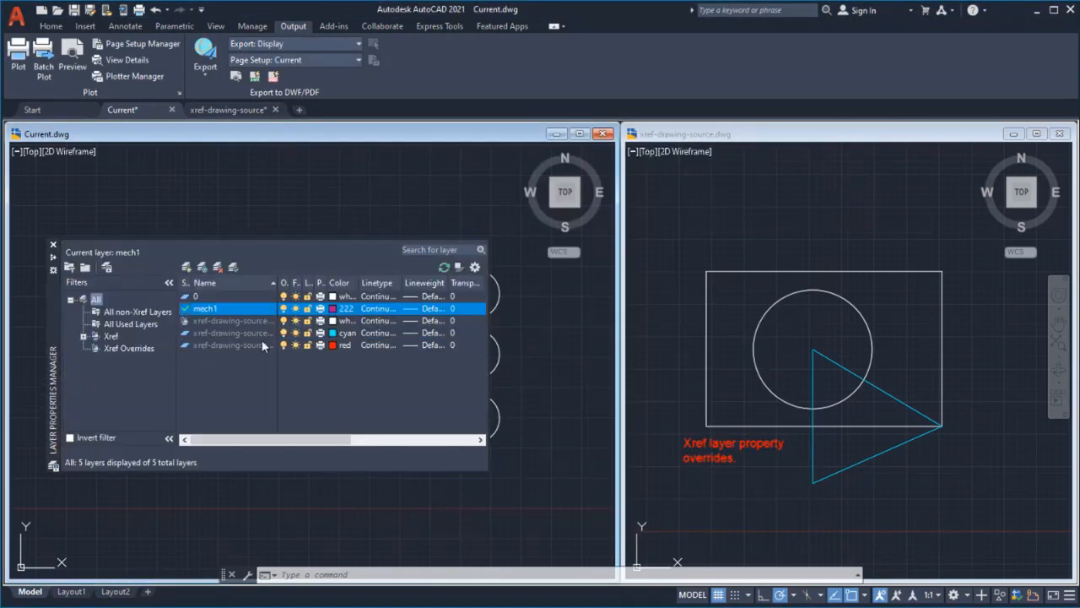
- Override an xref layer's colour to green and show both drawings side by side
click(331, 321)
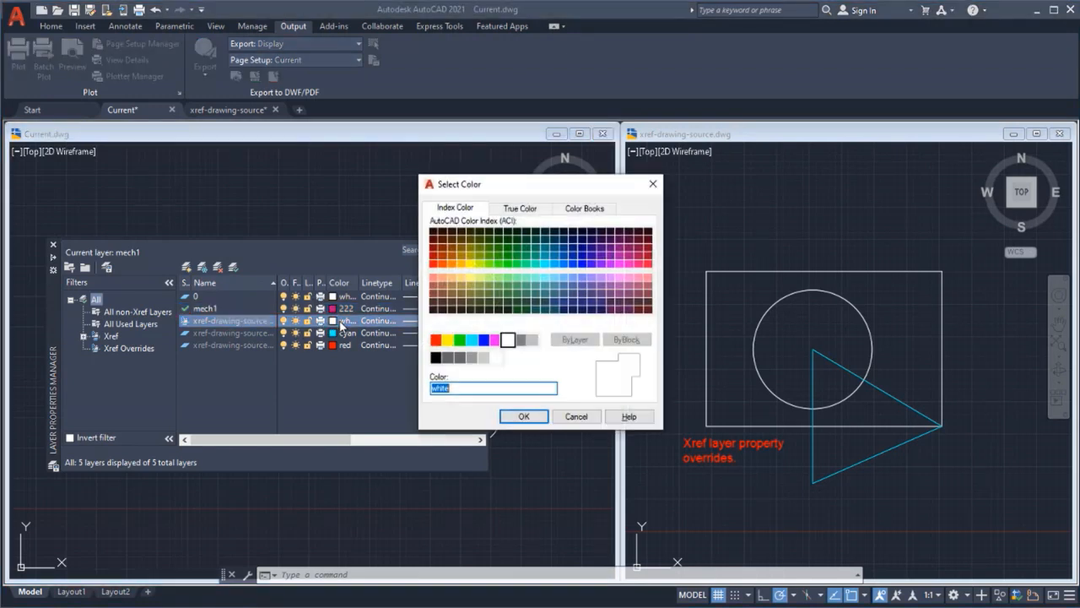
click(459, 340)
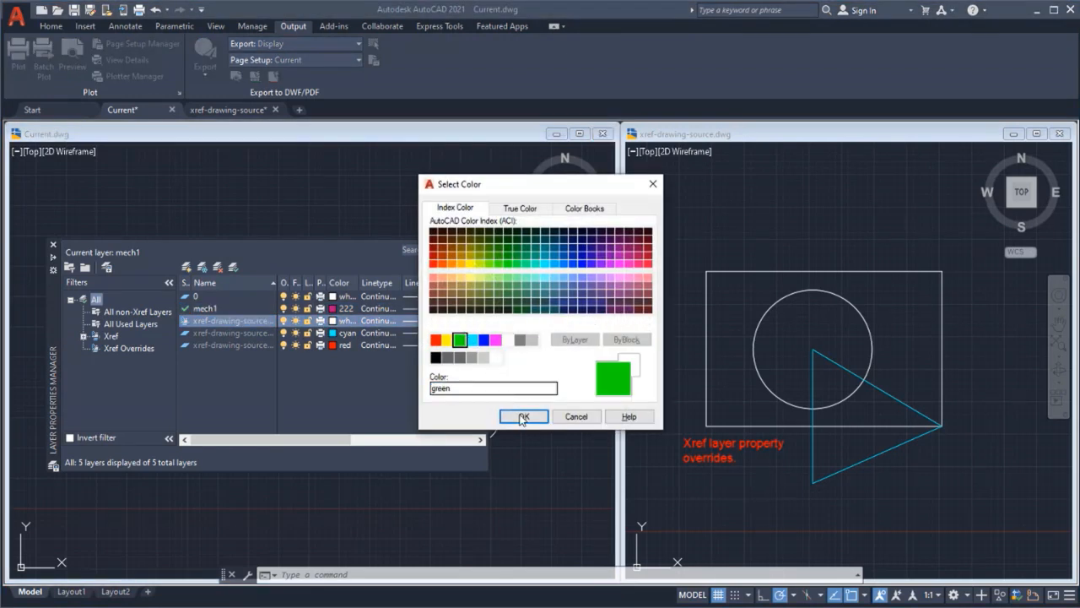
click(523, 415)
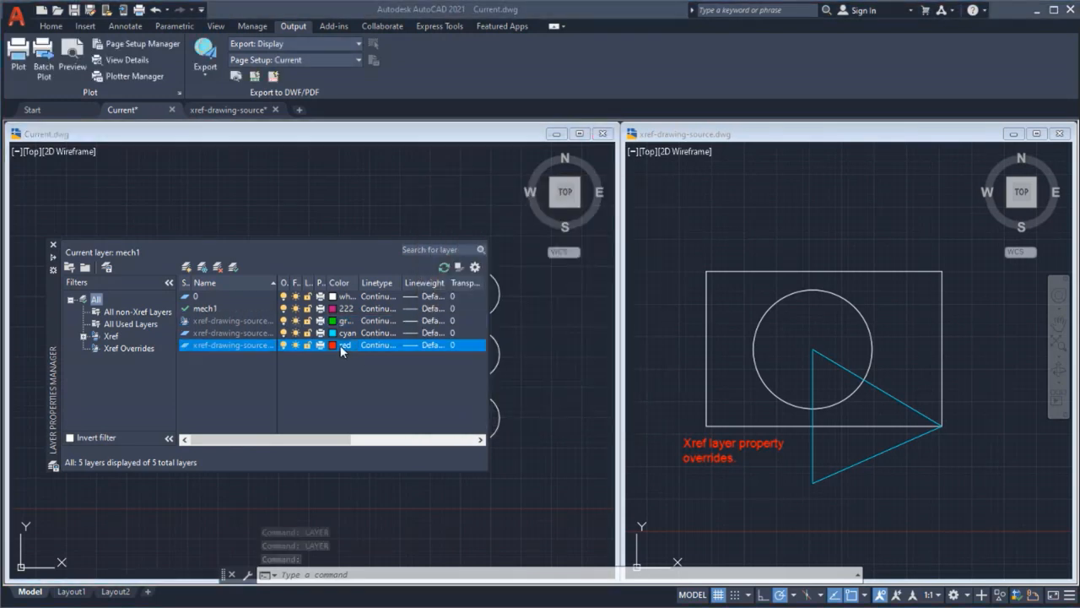
click(345, 344)
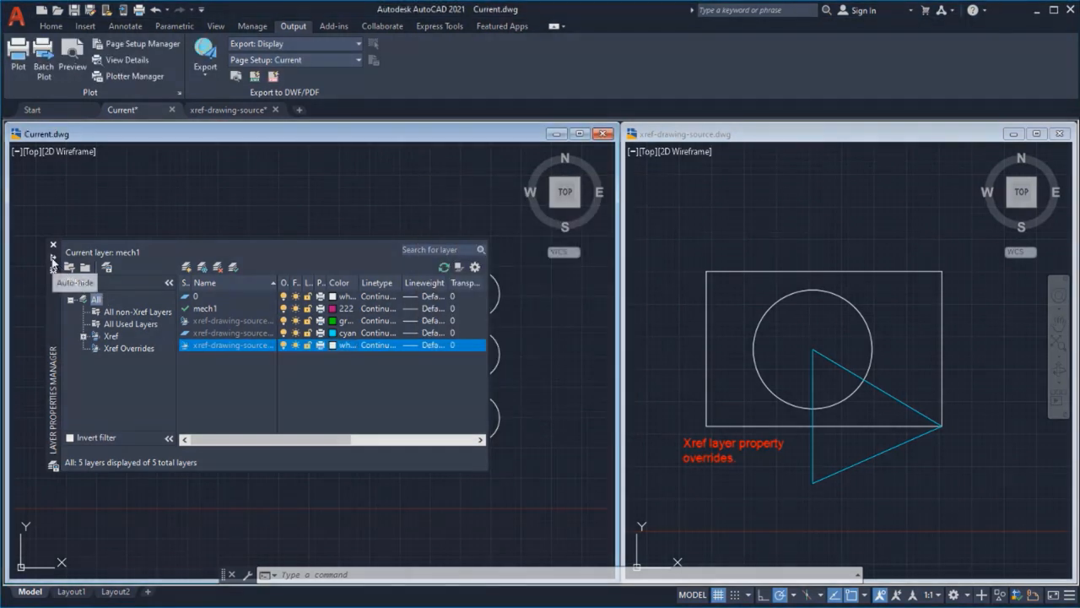
click(52, 243)
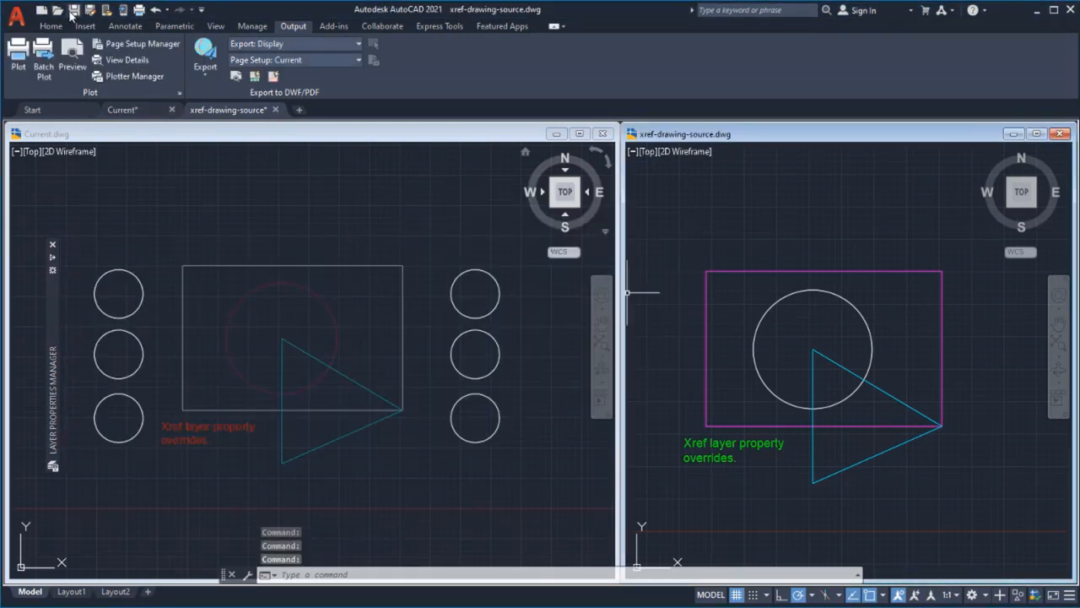
- Save the host drawing and reload the modified xref, keeping the green override
click(73, 10)
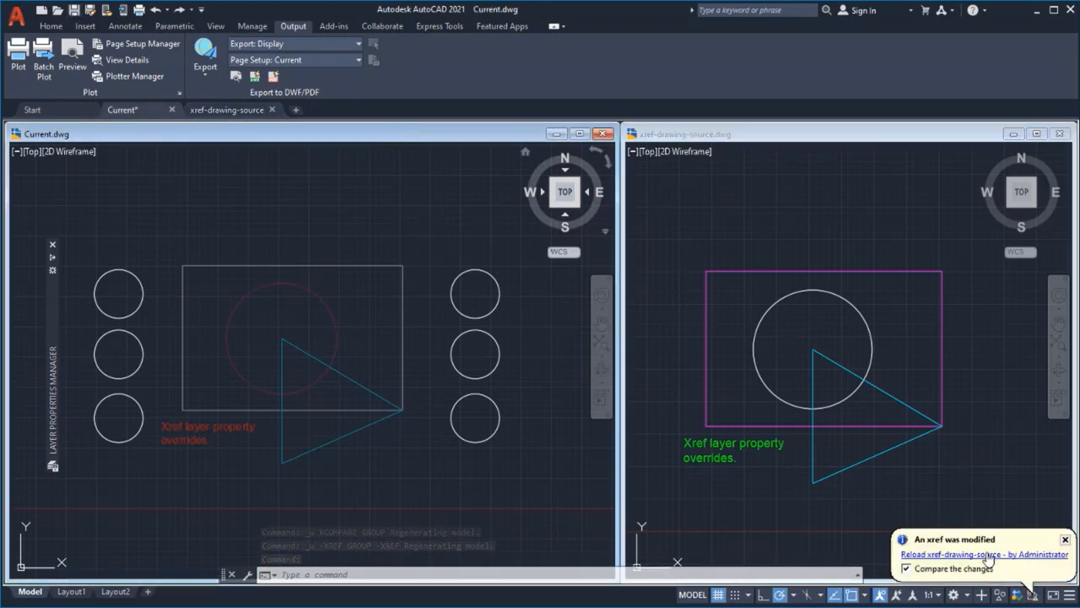
click(983, 554)
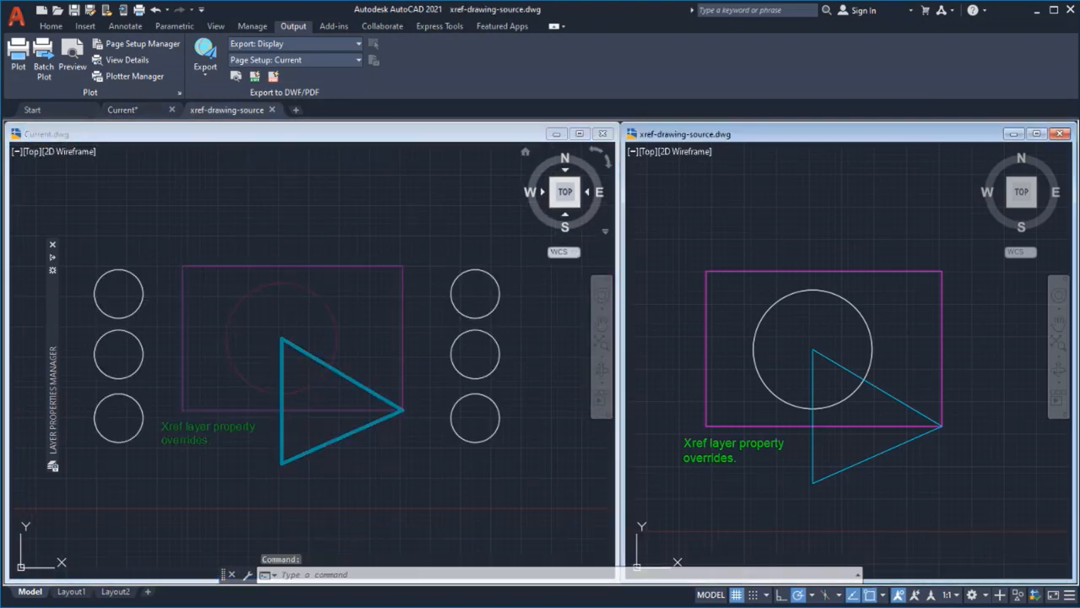
click(327, 133)
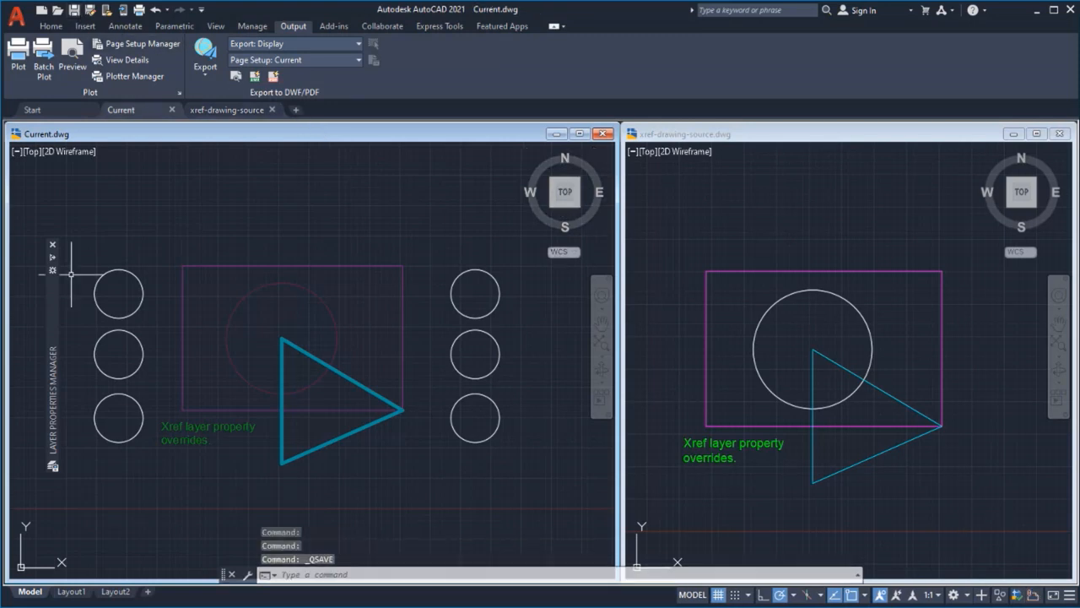
- Reopen the host drawing's layer list to check the xref layer colours after reload
click(52, 274)
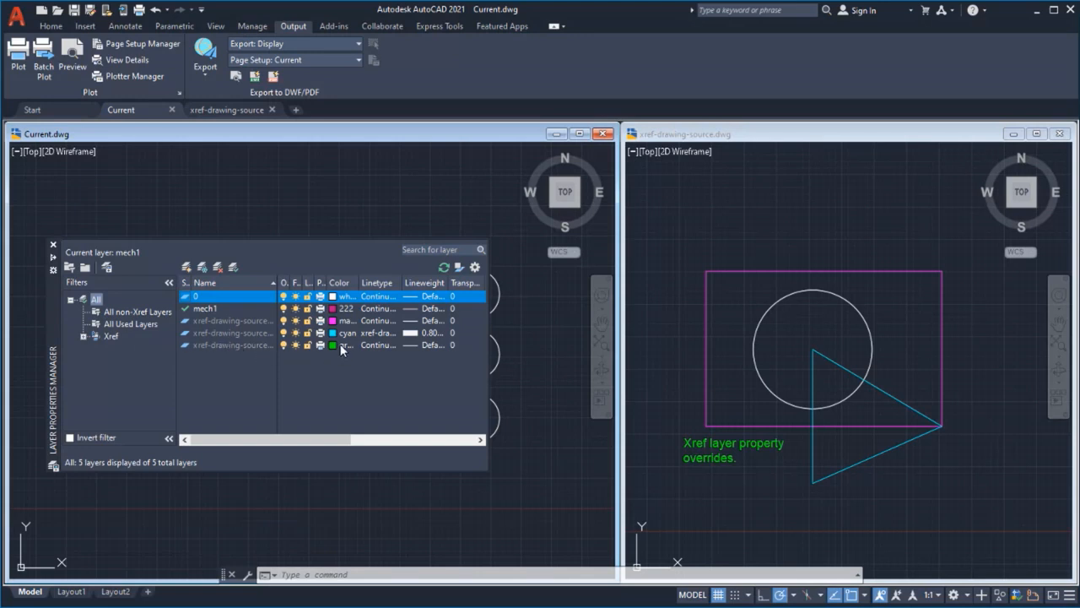
mouse_move(345, 341)
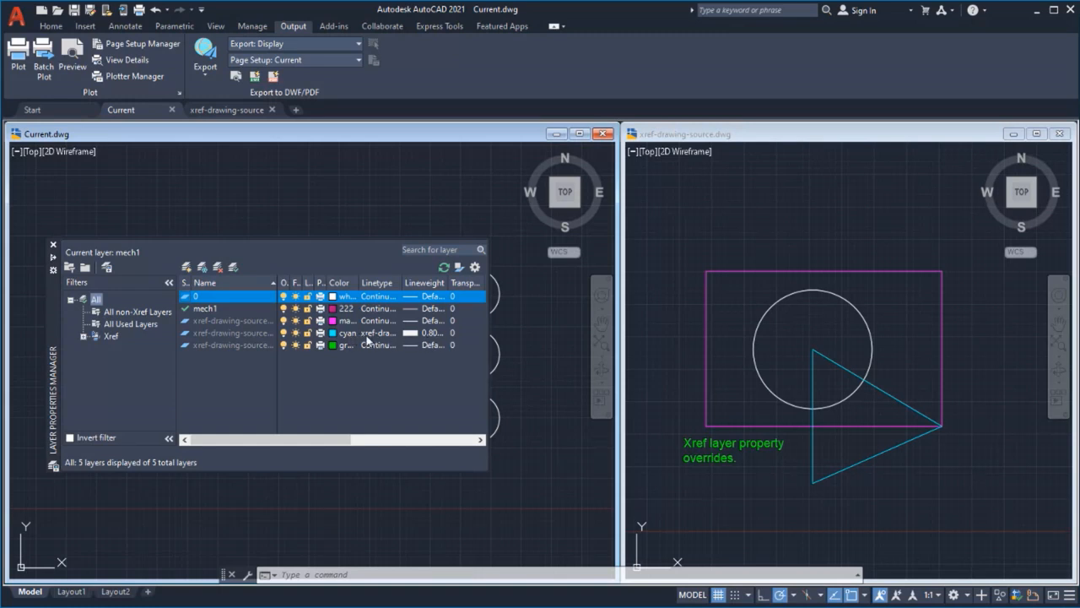
mouse_move(431, 344)
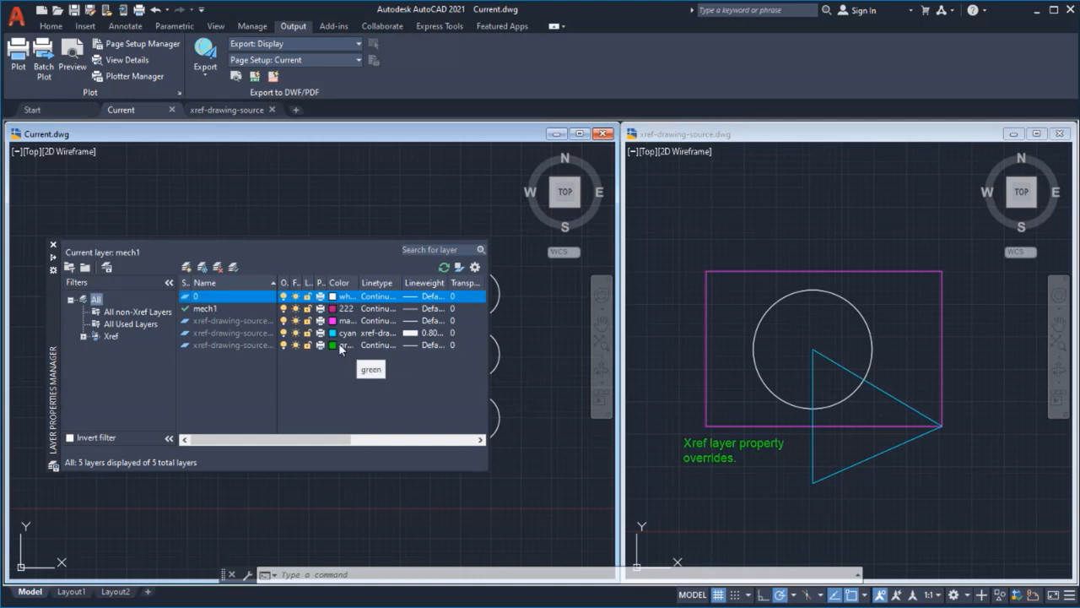
mouse_move(344, 333)
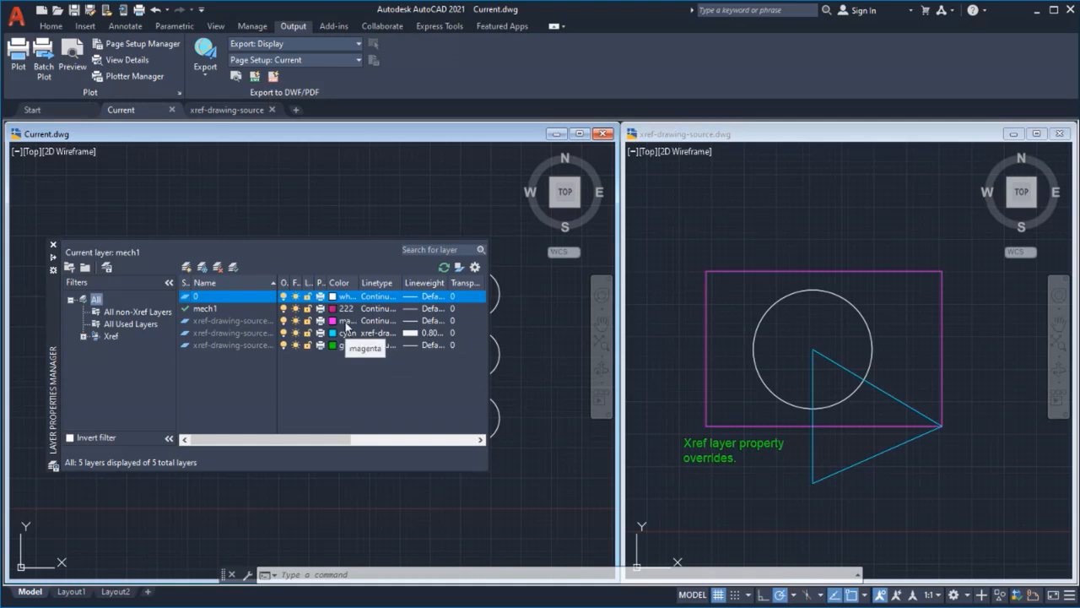
mouse_move(476, 266)
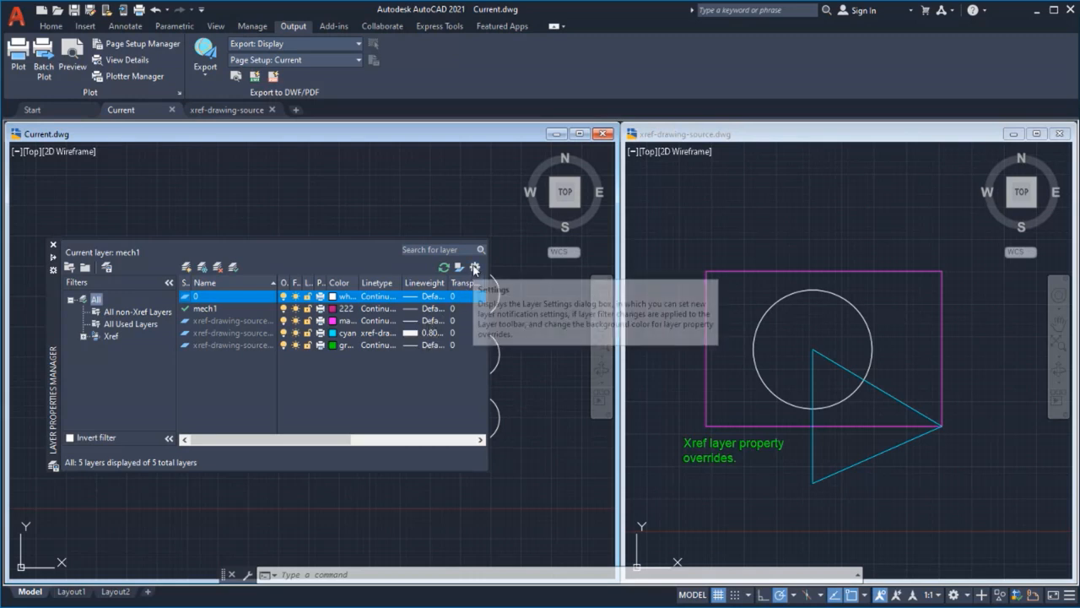
- Inspect the Xref Layer Settings for retained overrides and confirm them unchanged
click(476, 267)
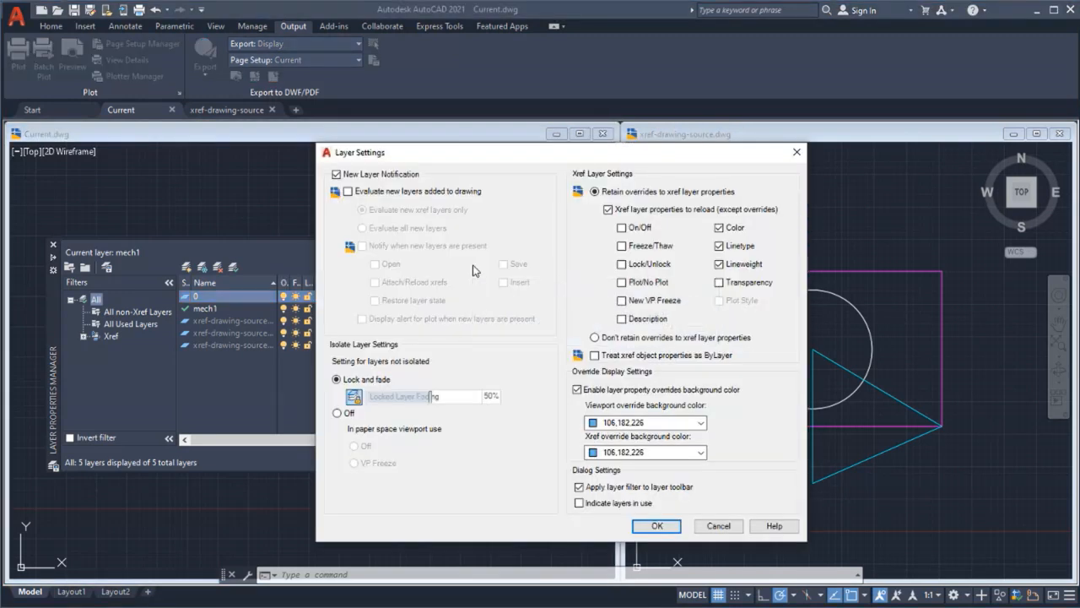
click(719, 263)
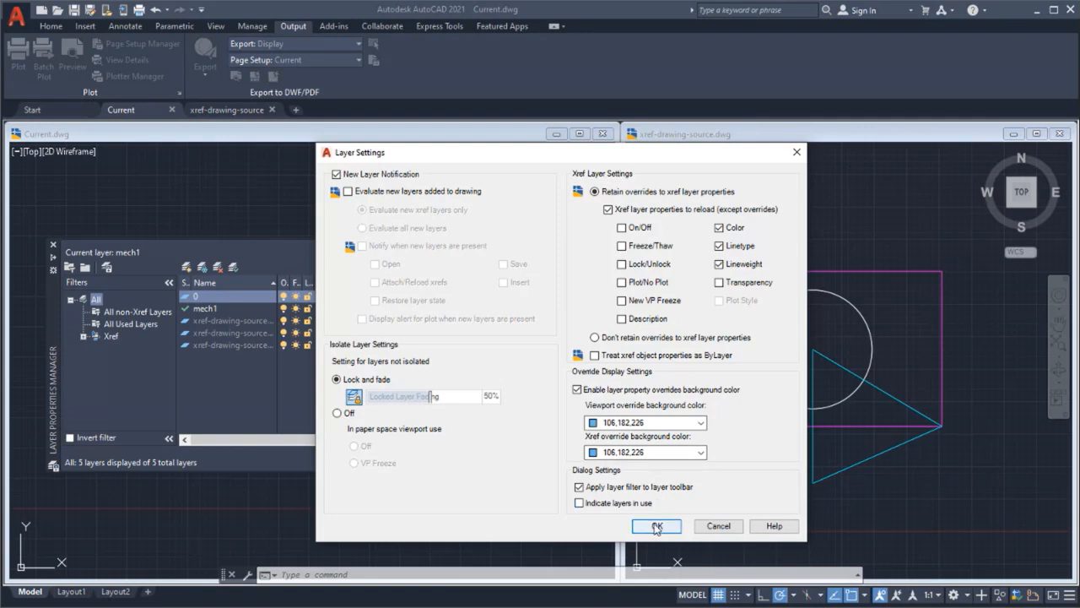
click(657, 526)
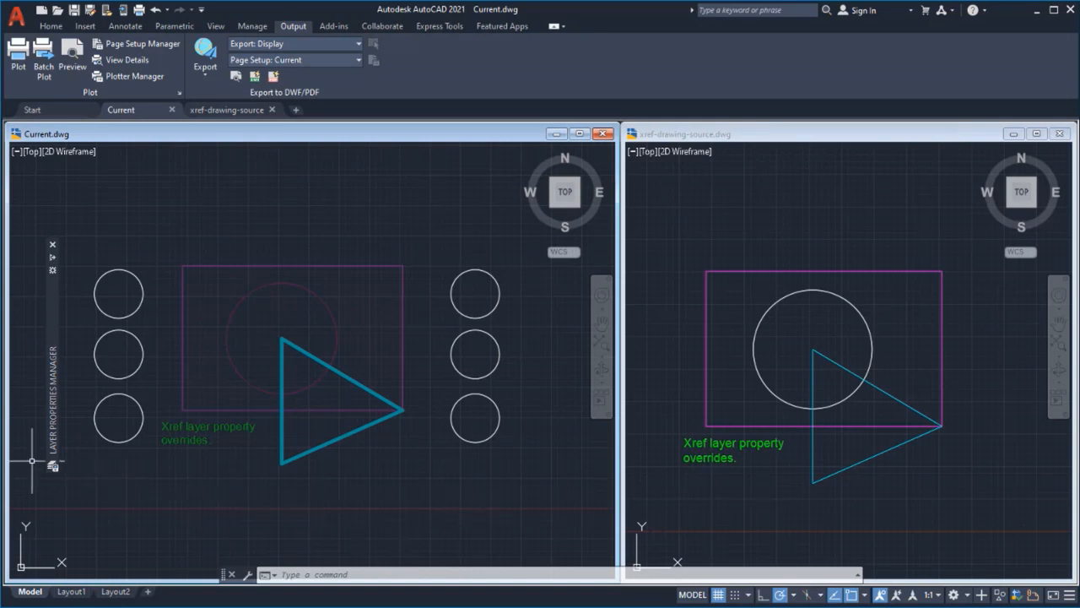
- Set VISRETAINMODE so transparency and description overrides are also retained, then confirm the settings
text(VISRETAINMODE Enter new value for VISRETAINMODE <112>:)
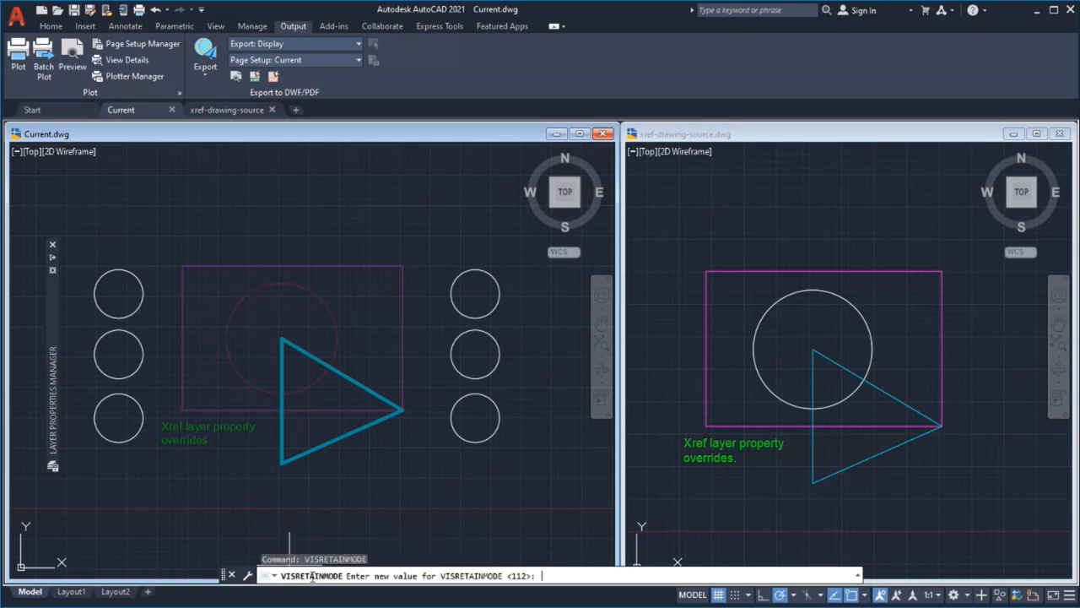
text(2)
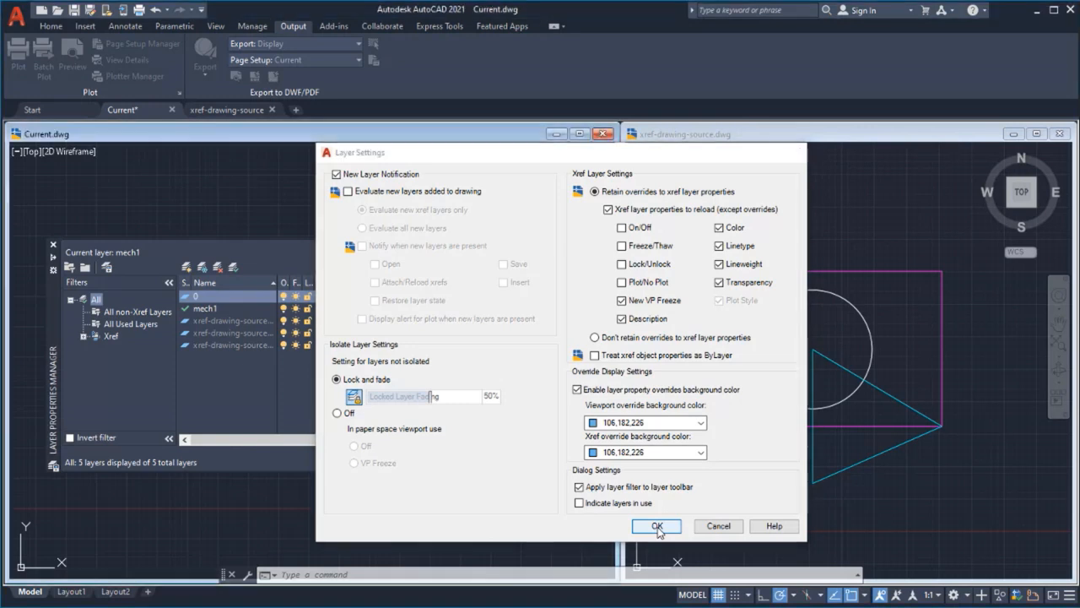
click(656, 527)
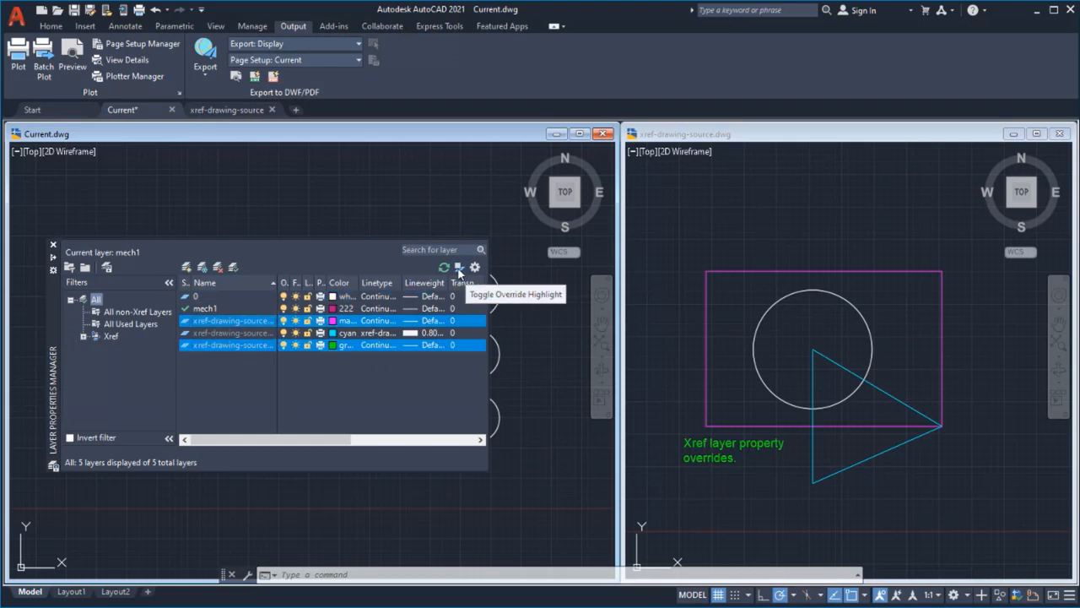
- Enable override highlighting with a magenta background for overridden xref layers
click(476, 266)
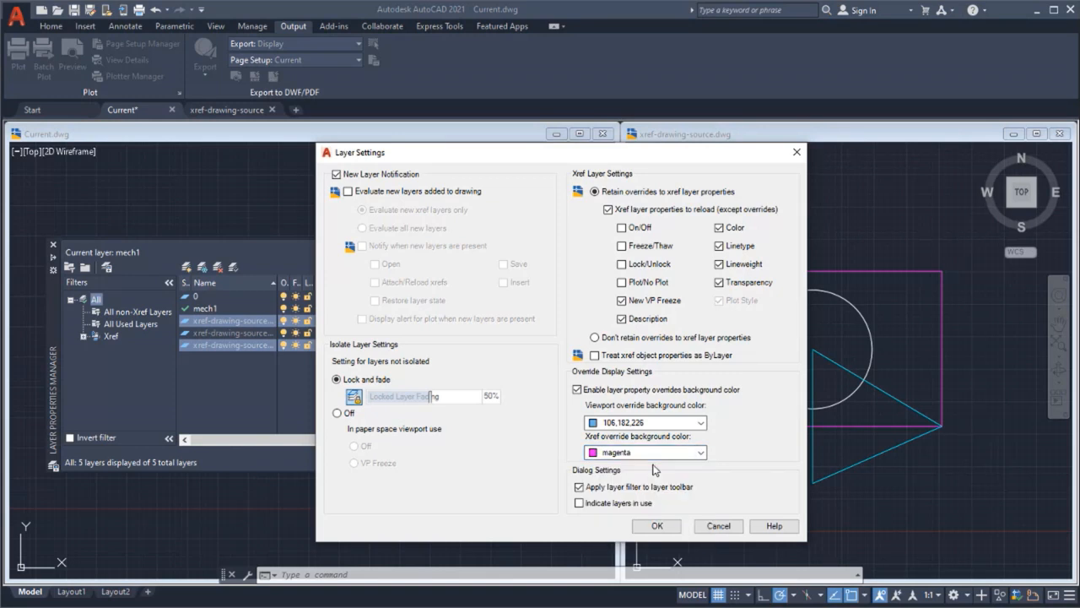
click(655, 527)
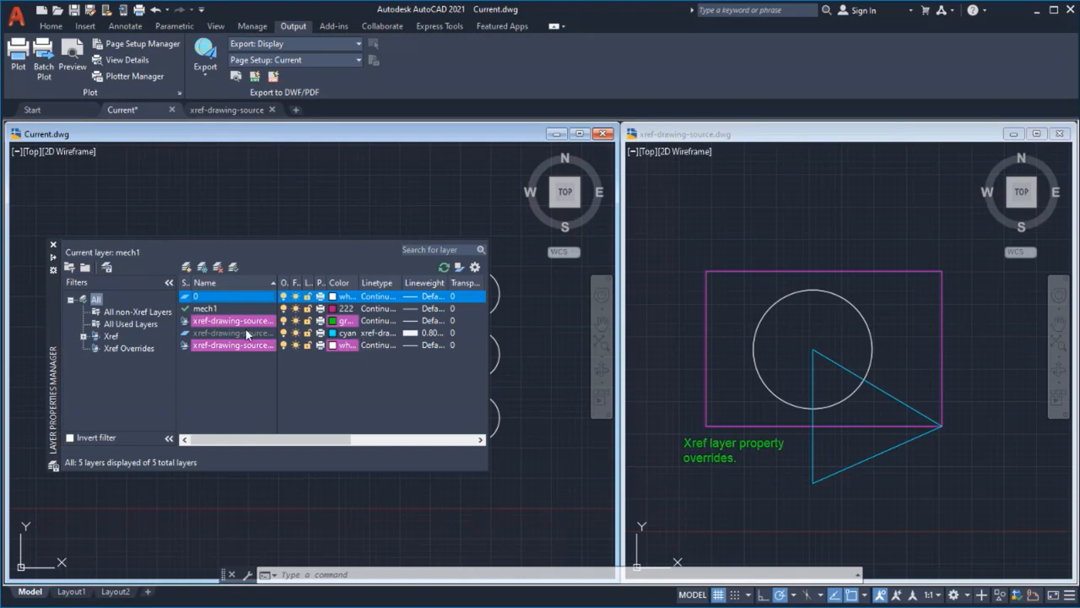
click(128, 348)
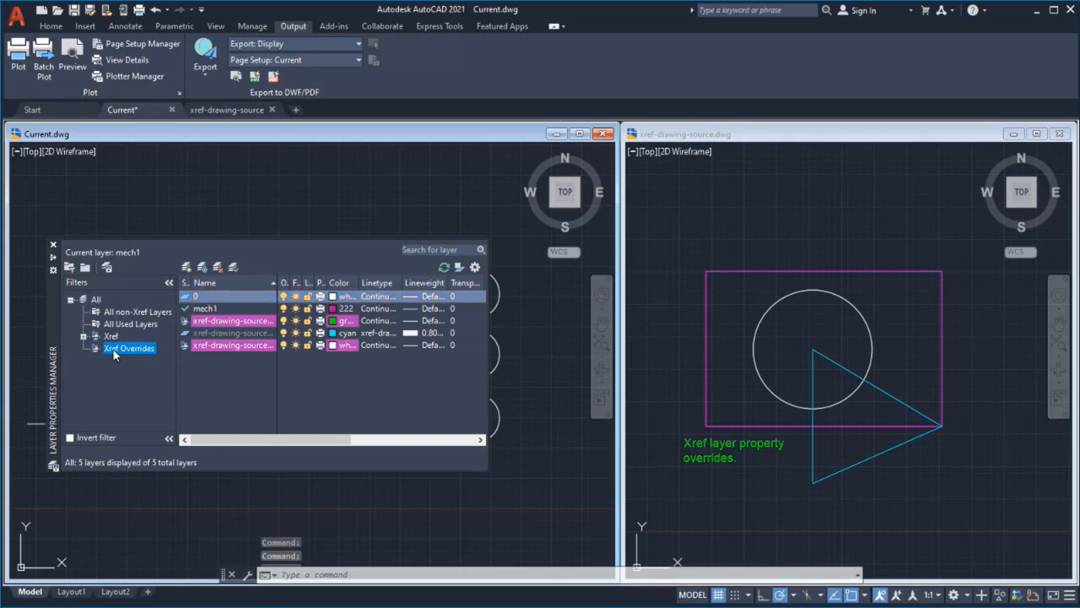
click(128, 348)
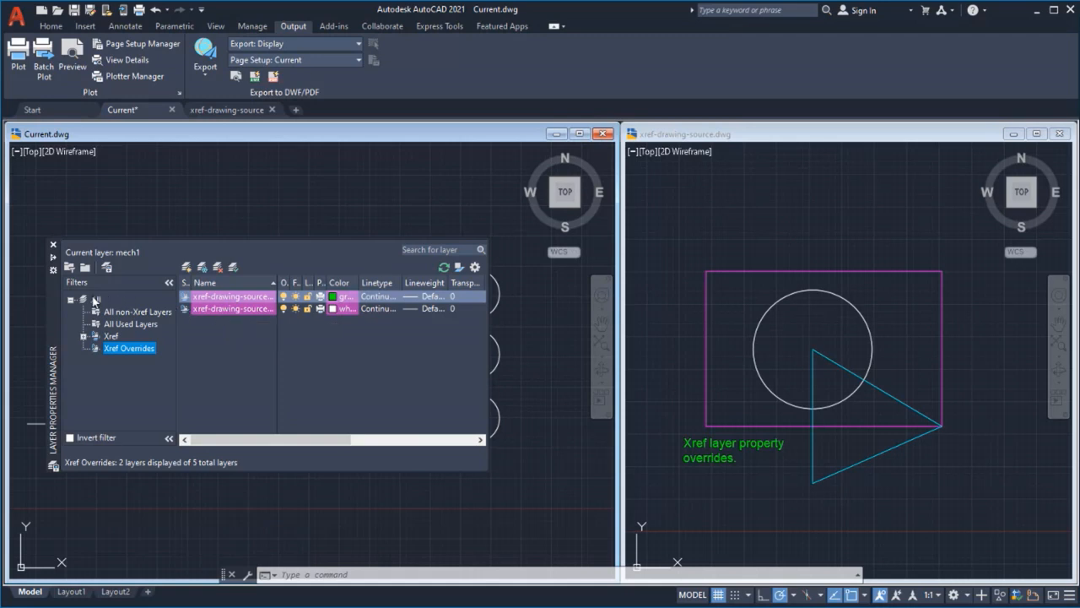
click(96, 299)
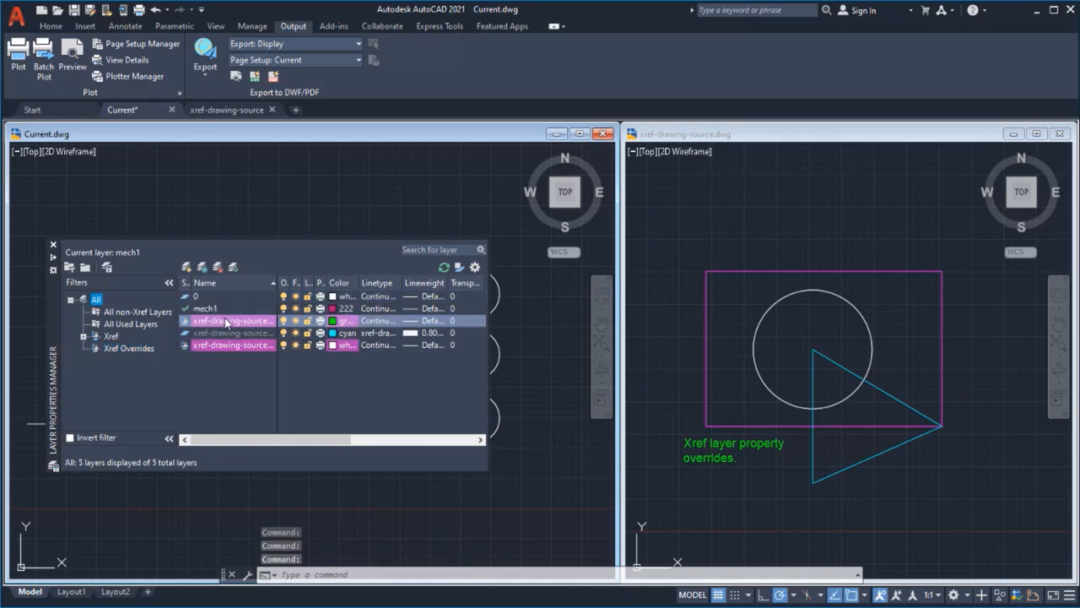
- Reset all overridden properties of the selected xref layer from its context menu
right_click(228, 320)
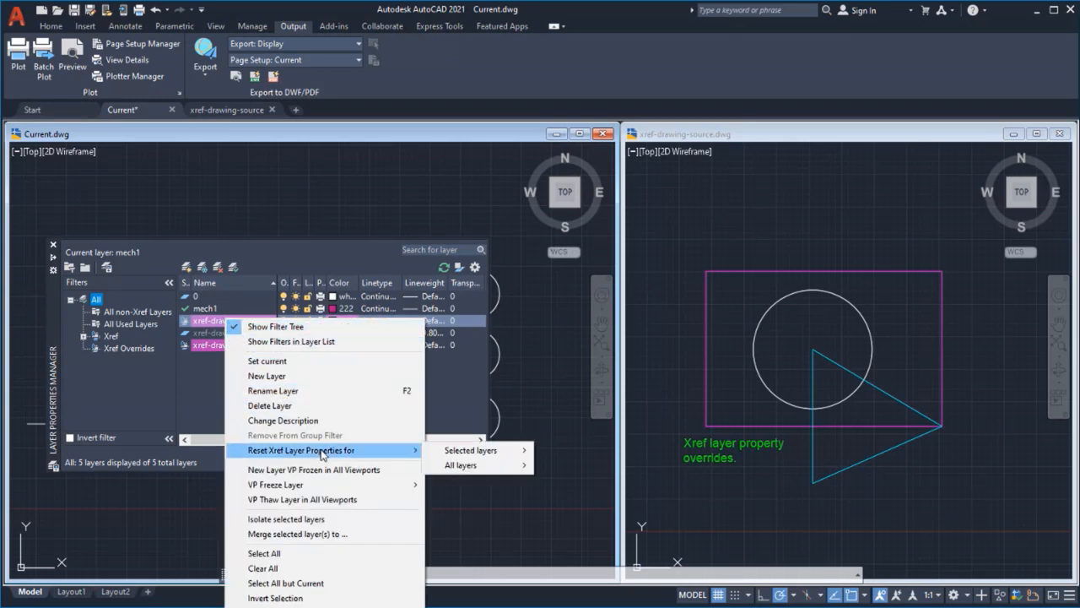
mouse_move(470, 449)
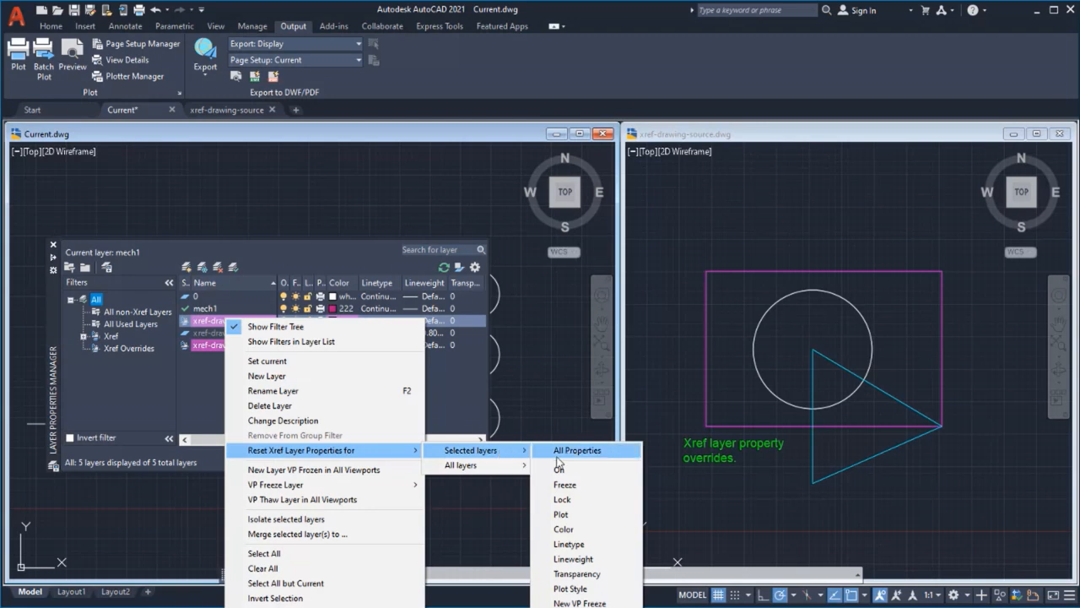
click(578, 449)
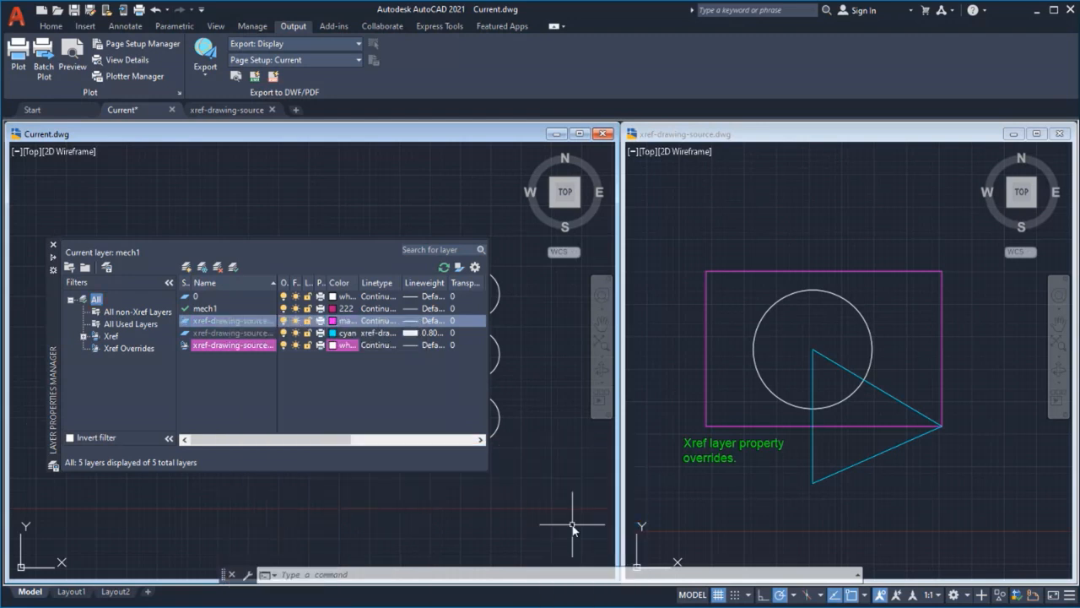